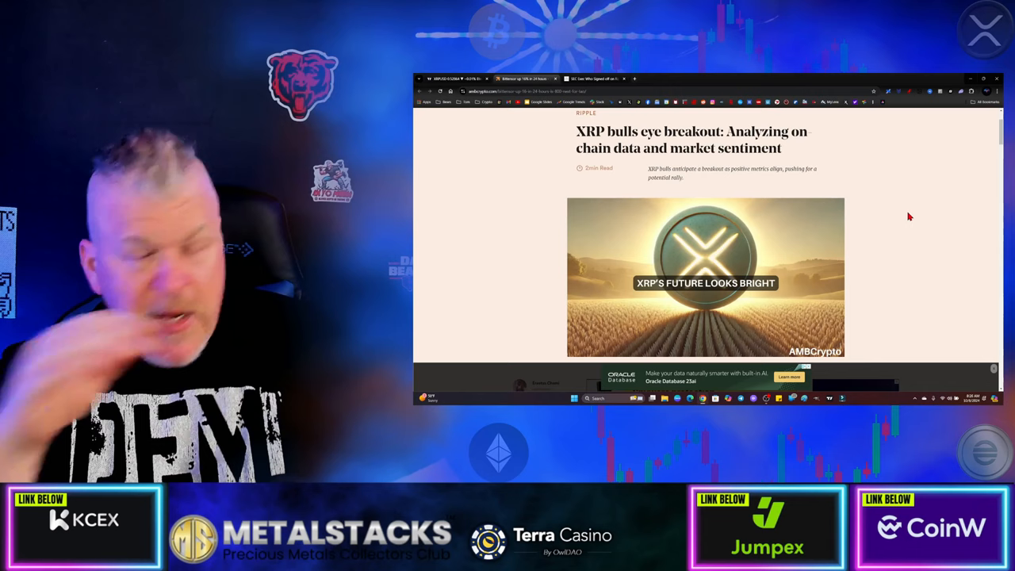
{"action": "mouse_move", "coordinate": [905, 222]}
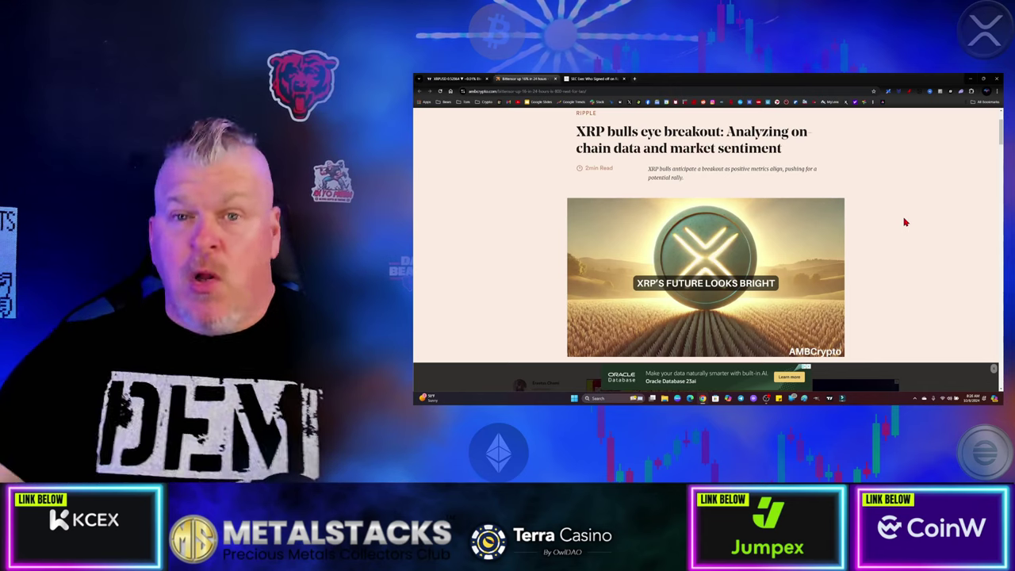
Read down to the XRP chart, then switch to the 'SEC Exec Who Signed off' tab.
{"action": "scroll", "scroll_direction": "down", "scroll_amount": 3}
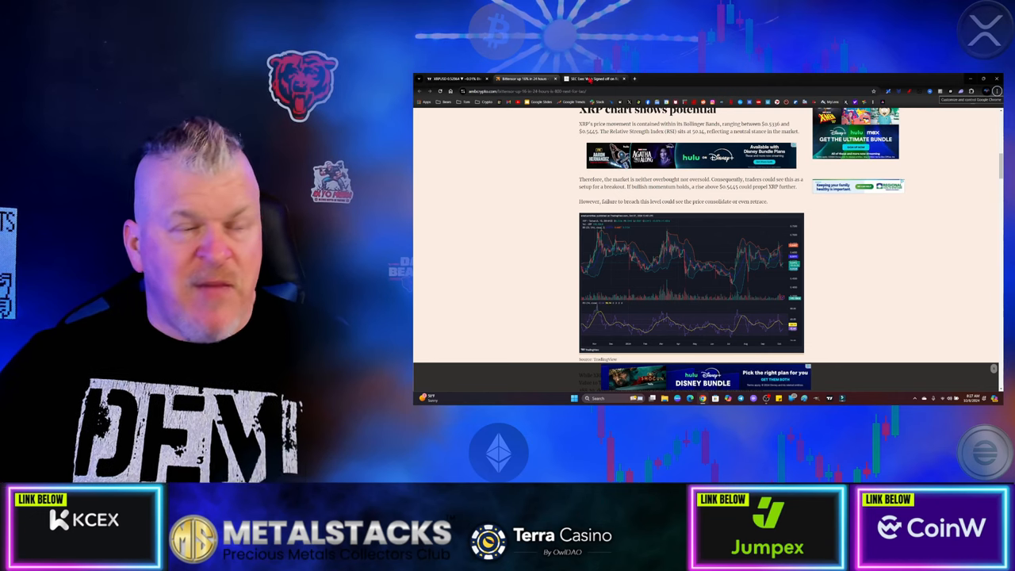
{"action": "left_click", "coordinate": [591, 79]}
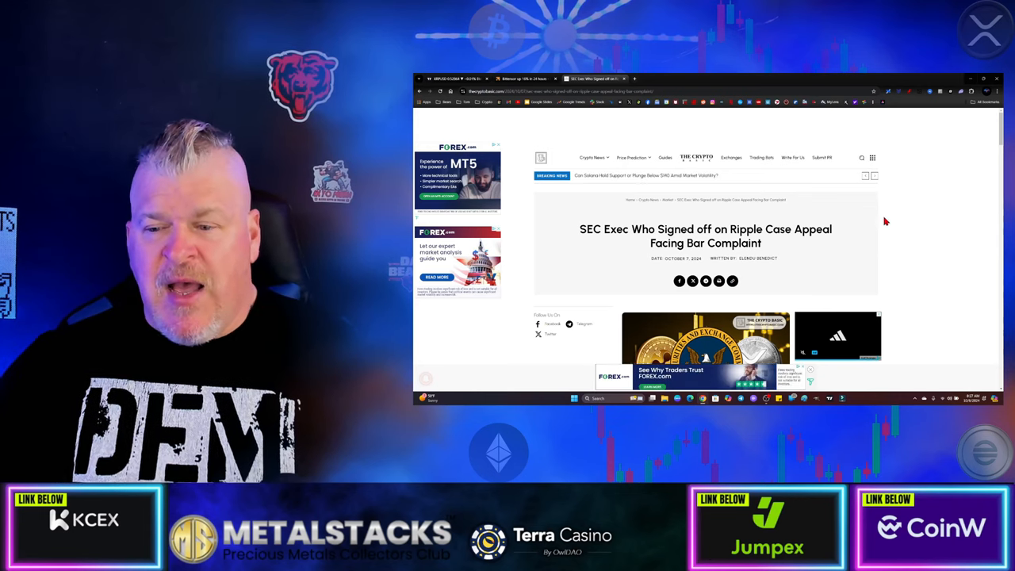
Scroll through the SEC exec article past the Tenreiro overreach allegations to the Veritaseum background.
{"action": "scroll", "scroll_direction": "down", "scroll_amount": 3}
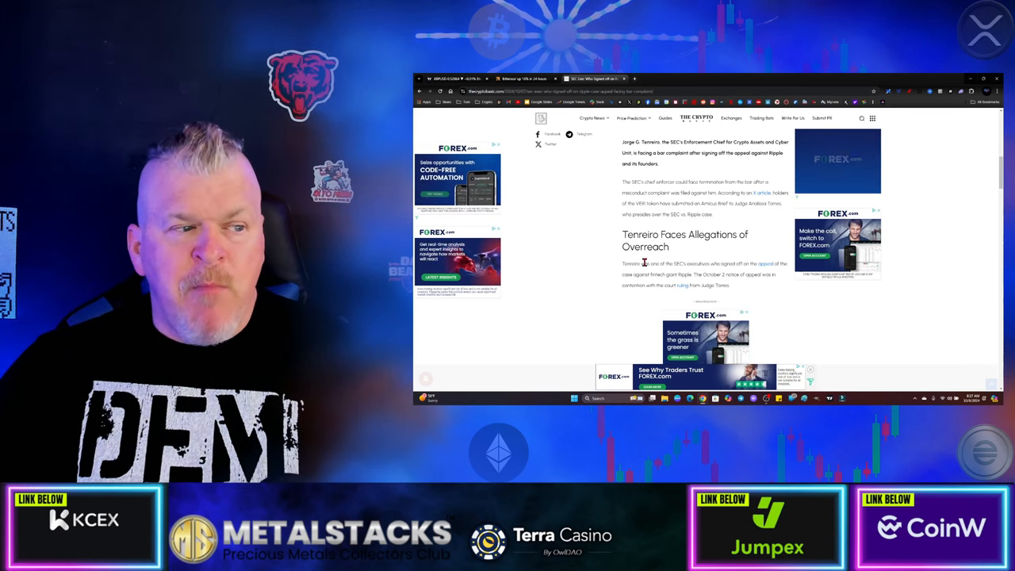
{"action": "scroll", "scroll_direction": "down", "scroll_amount": 3}
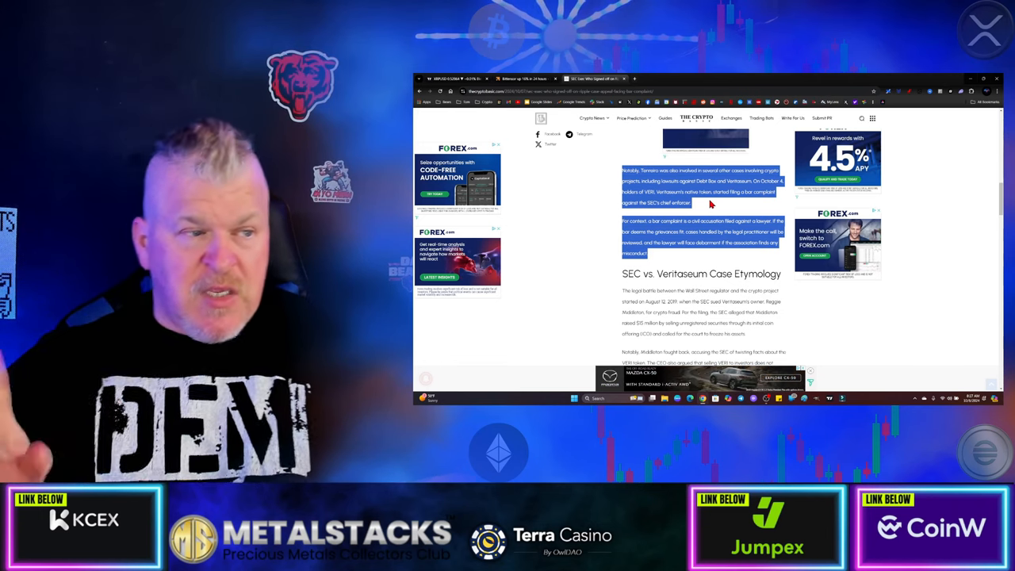
Highlight the paragraph 'Despite this, holders of the VERI token' in the Veritaseum section.
{"action": "scroll", "scroll_direction": "down", "scroll_amount": 3}
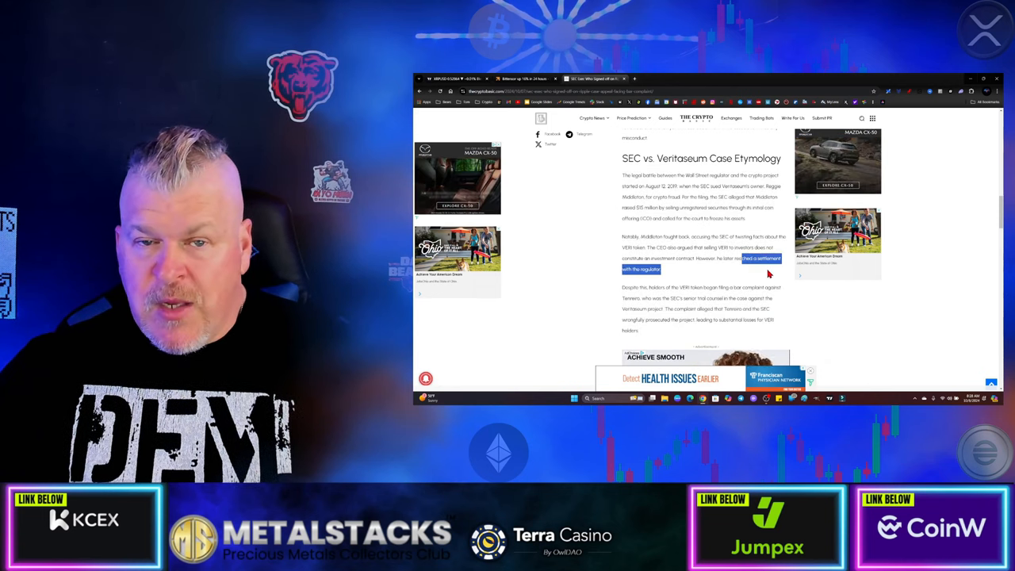
{"action": "scroll", "scroll_direction": "down", "scroll_amount": 3}
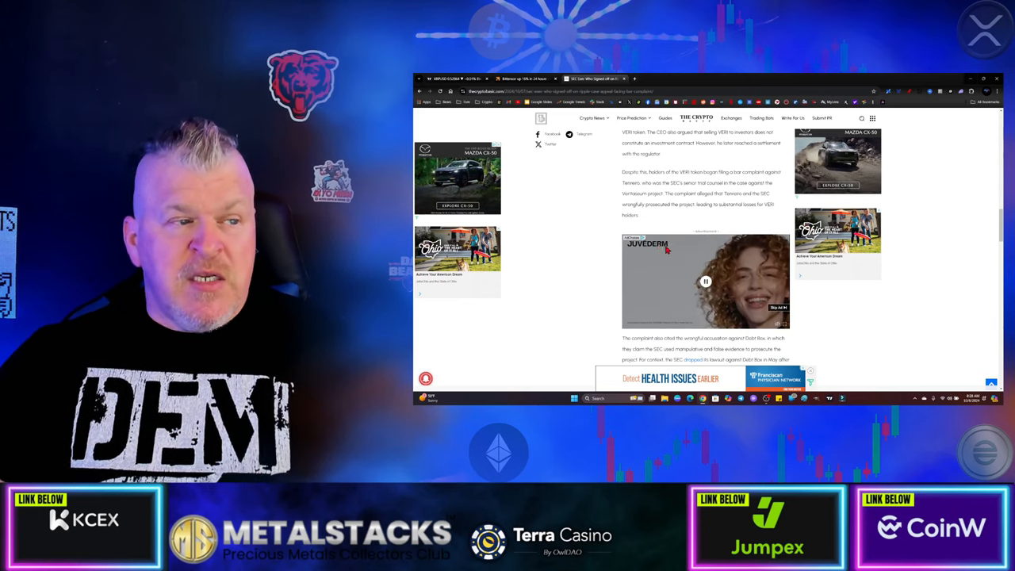
{"action": "left_click_drag", "start_coordinate": [623, 172], "coordinate": [668, 188]}
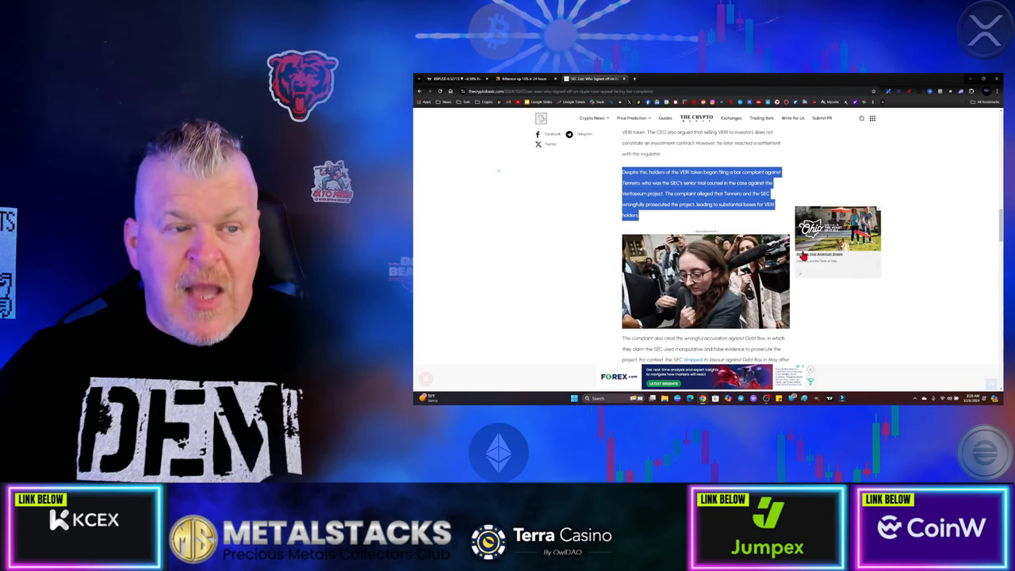
{"action": "scroll", "scroll_direction": "down", "scroll_amount": 3}
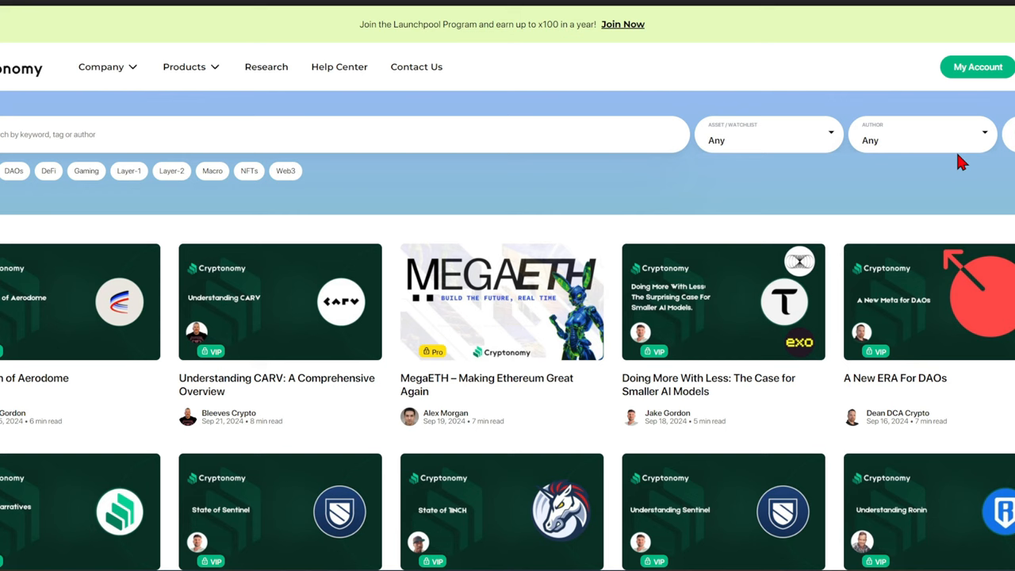
{"action": "scroll", "scroll_direction": "down", "scroll_amount": 3}
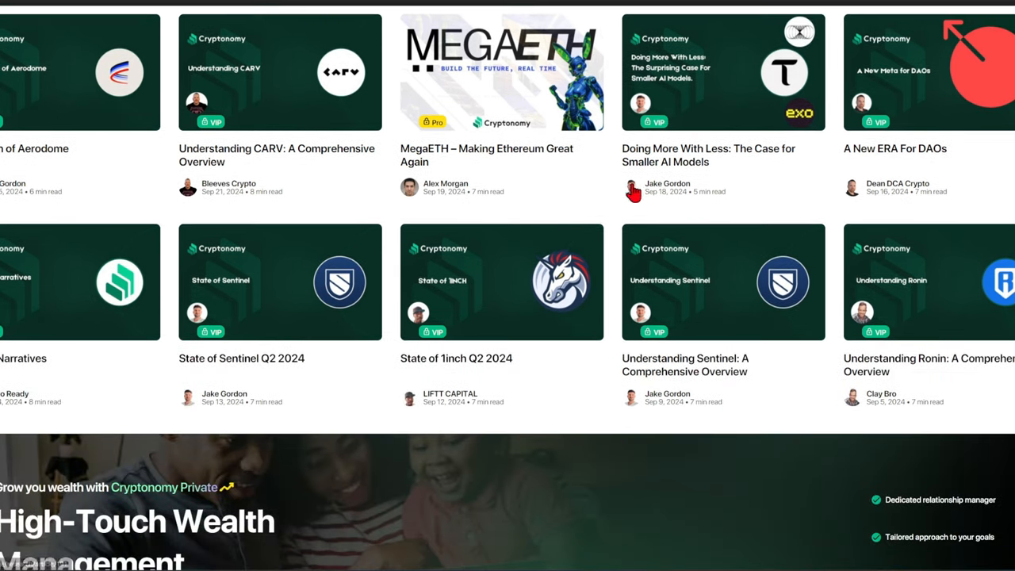
{"action": "mouse_move", "coordinate": [634, 190]}
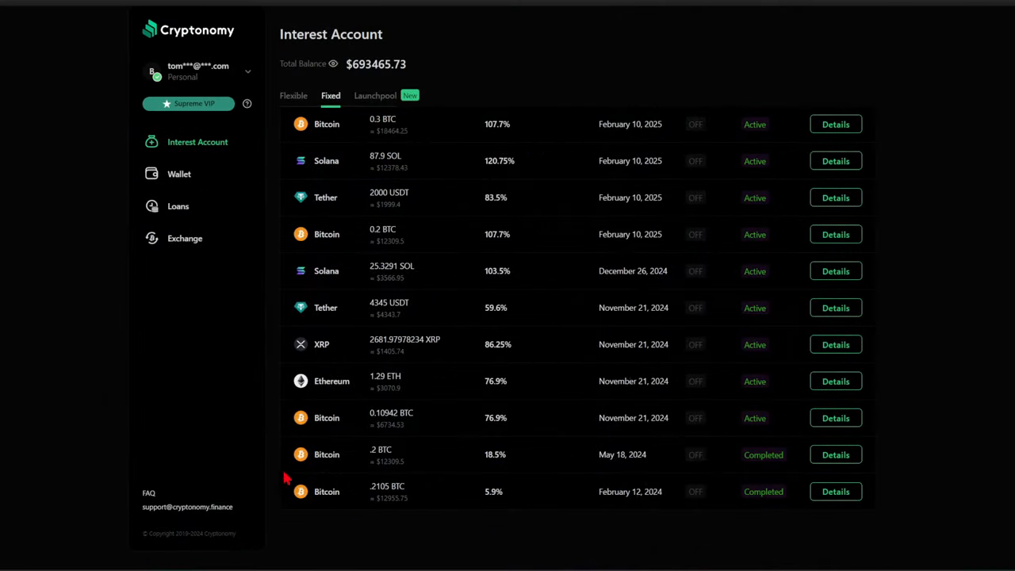
{"action": "mouse_move", "coordinate": [323, 365]}
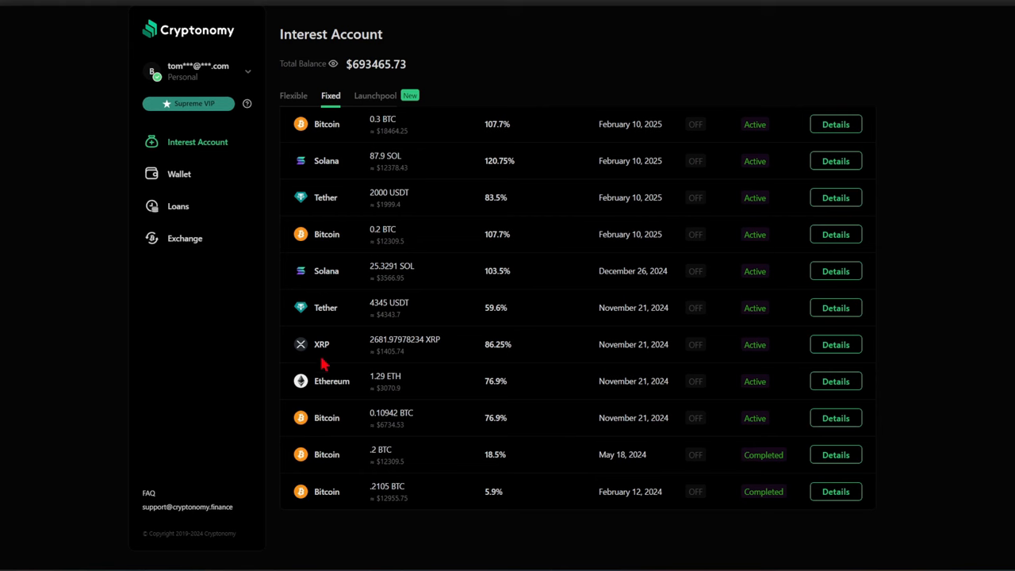
{"action": "mouse_move", "coordinate": [334, 324]}
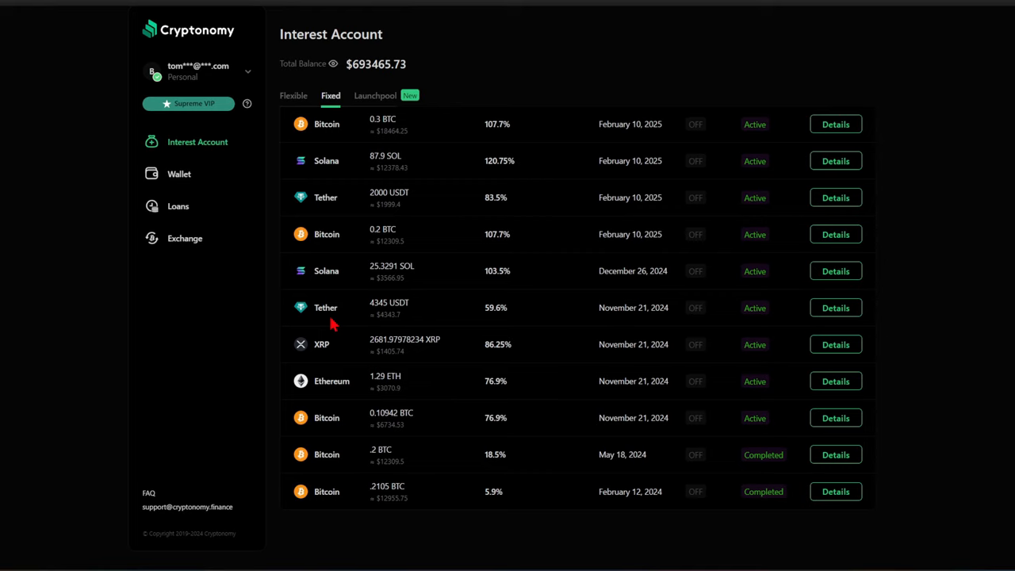
Open Wallet from the sidebar to view BTC, ETH, XRP and USDT balances.
{"action": "left_click", "coordinate": [179, 174]}
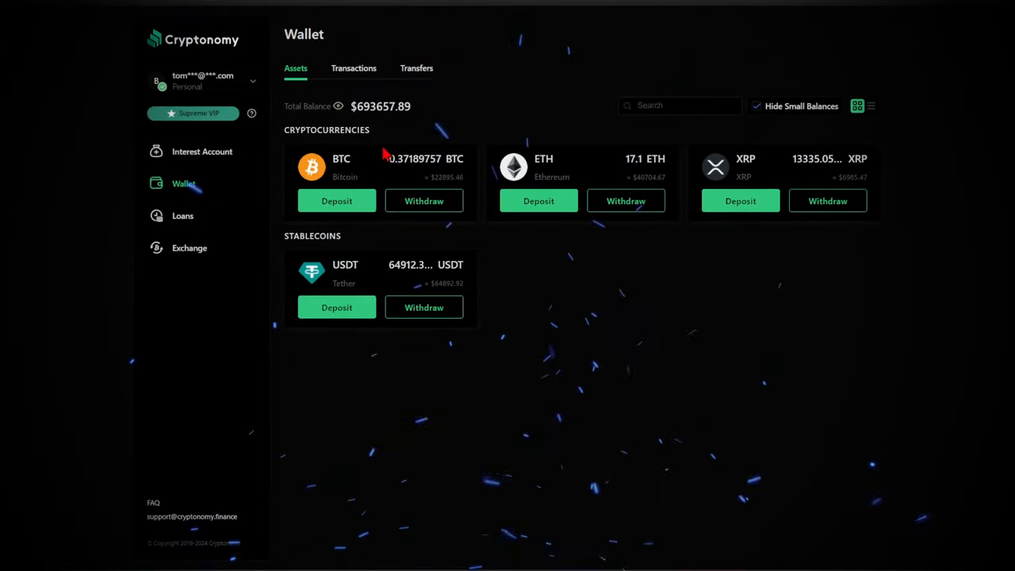